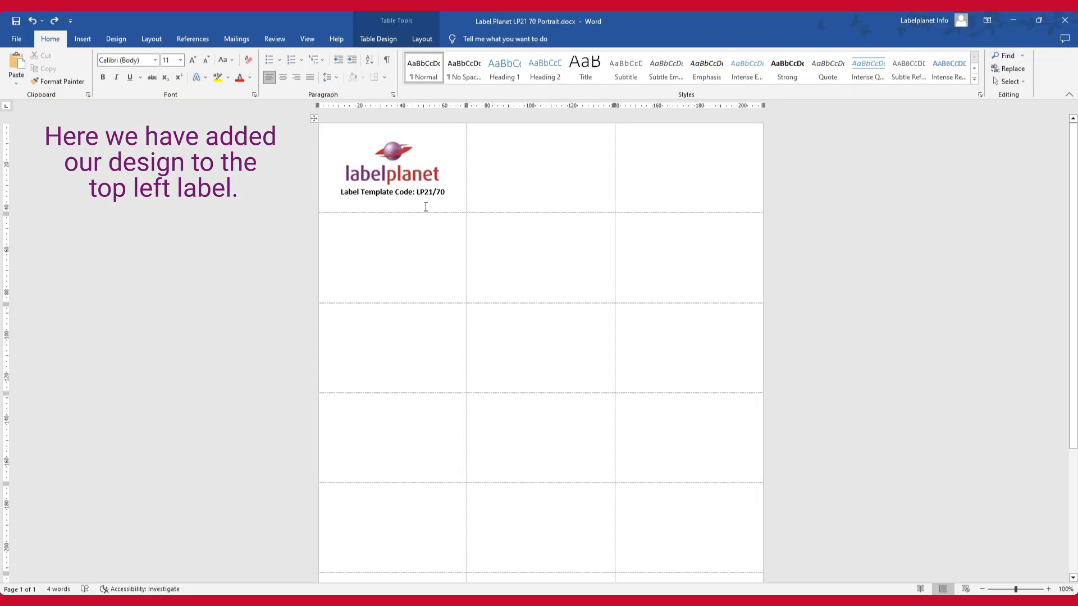
pyautogui.moveTo(451, 200)
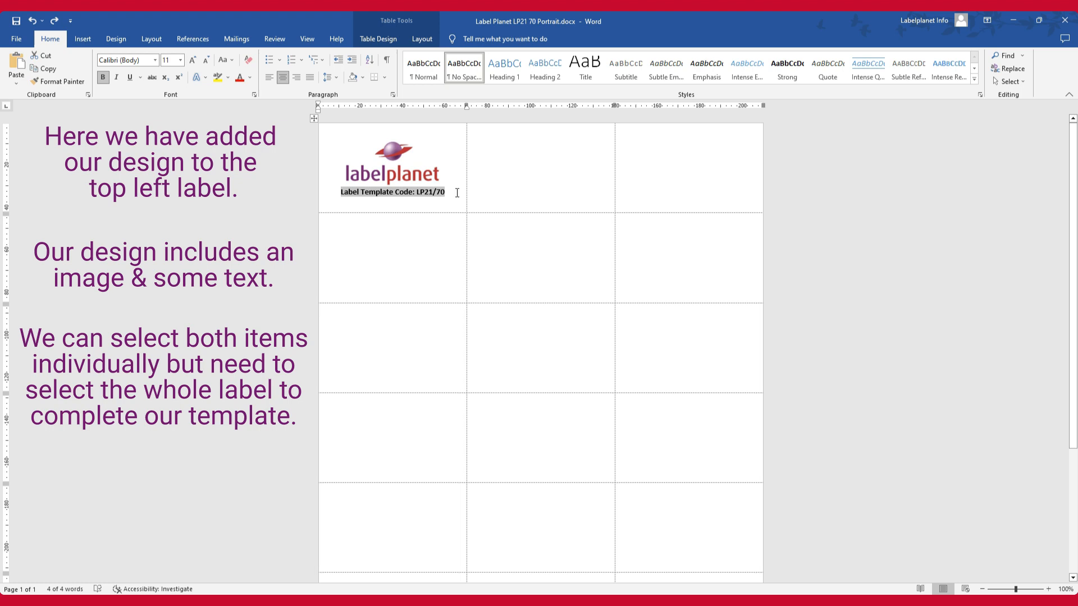
# Try selecting the first label by clicking the logo, then drag-select it edge to edge
pyautogui.click(447, 192)
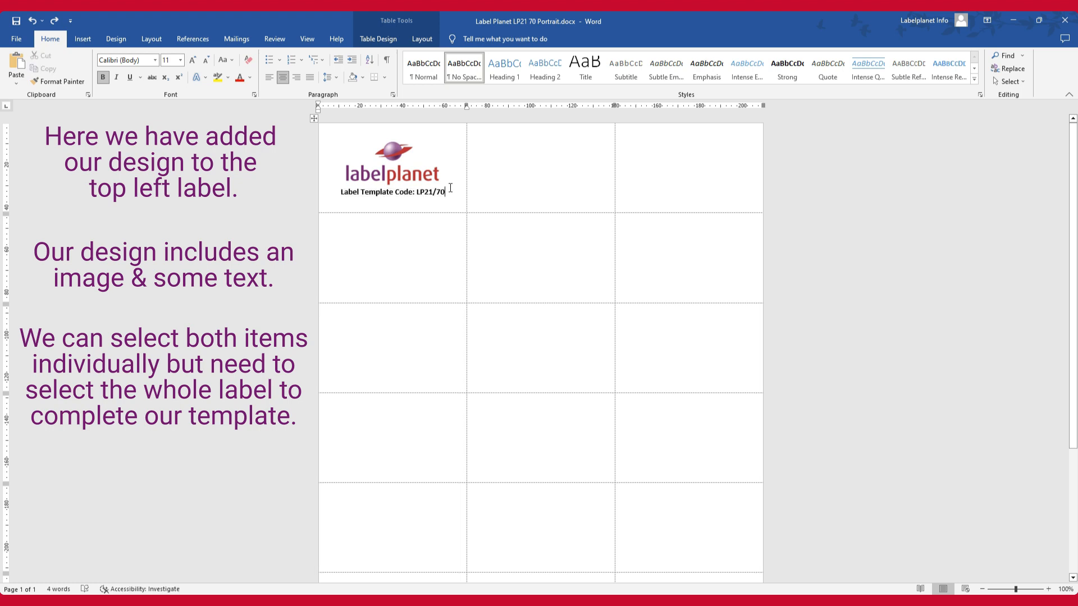
pyautogui.moveTo(574, 189)
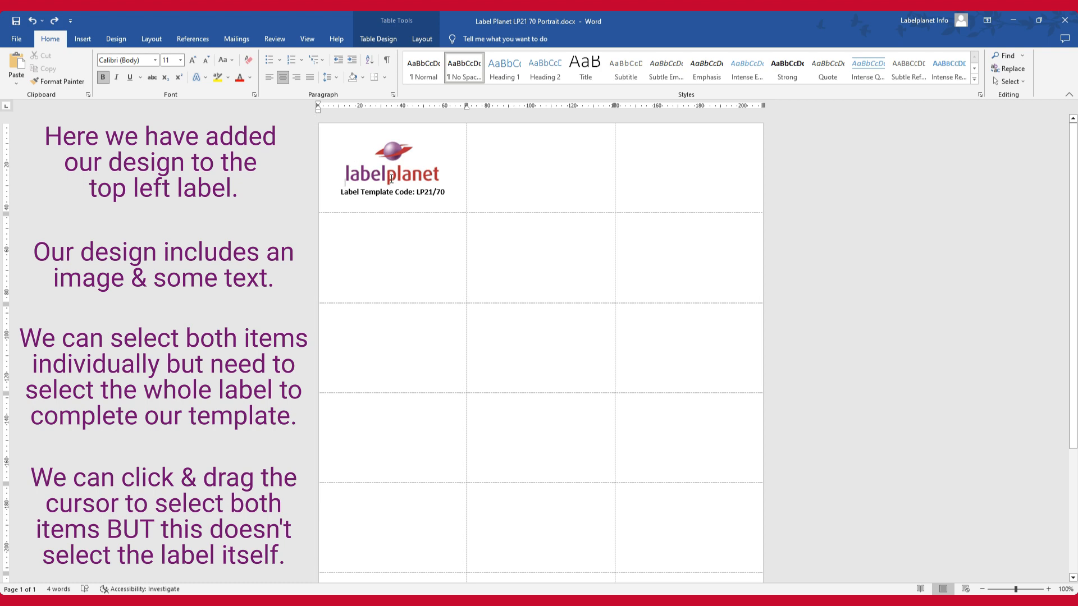
pyautogui.click(390, 169)
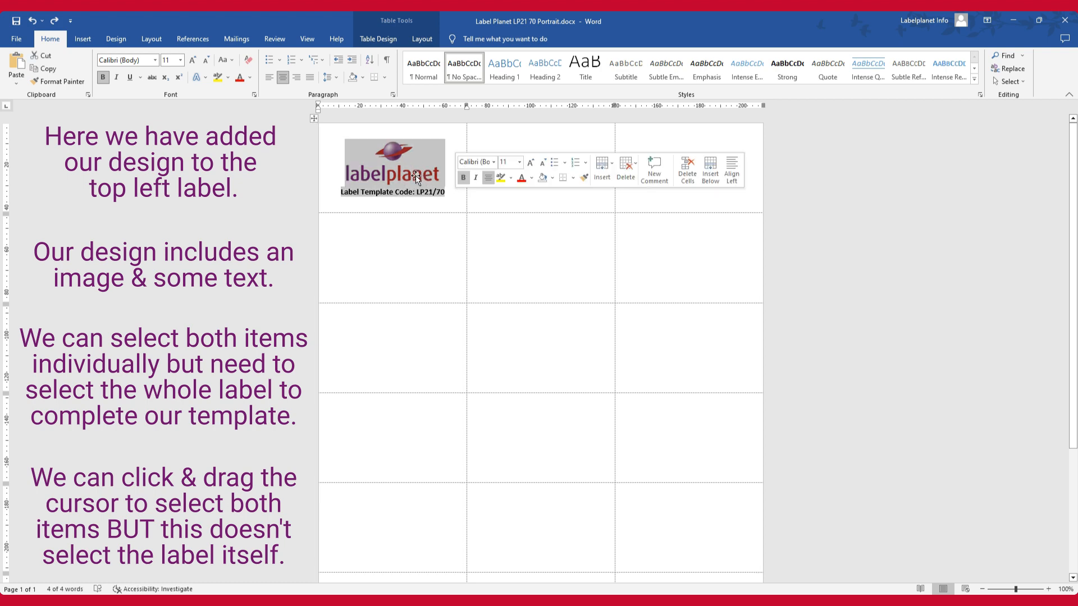
pyautogui.click(452, 207)
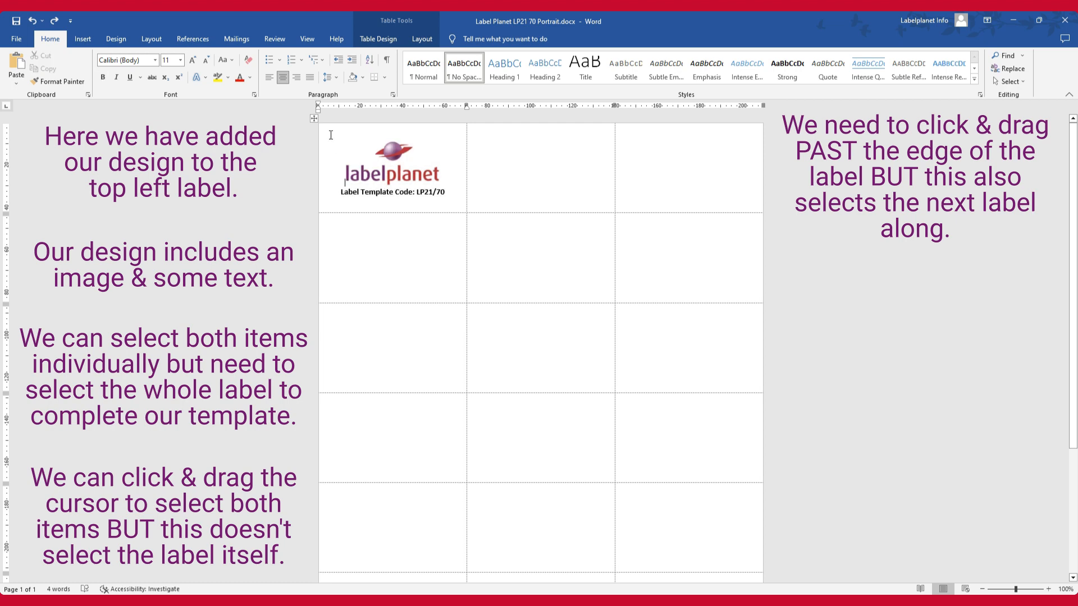
pyautogui.moveTo(337, 133); pyautogui.dragTo(447, 192)
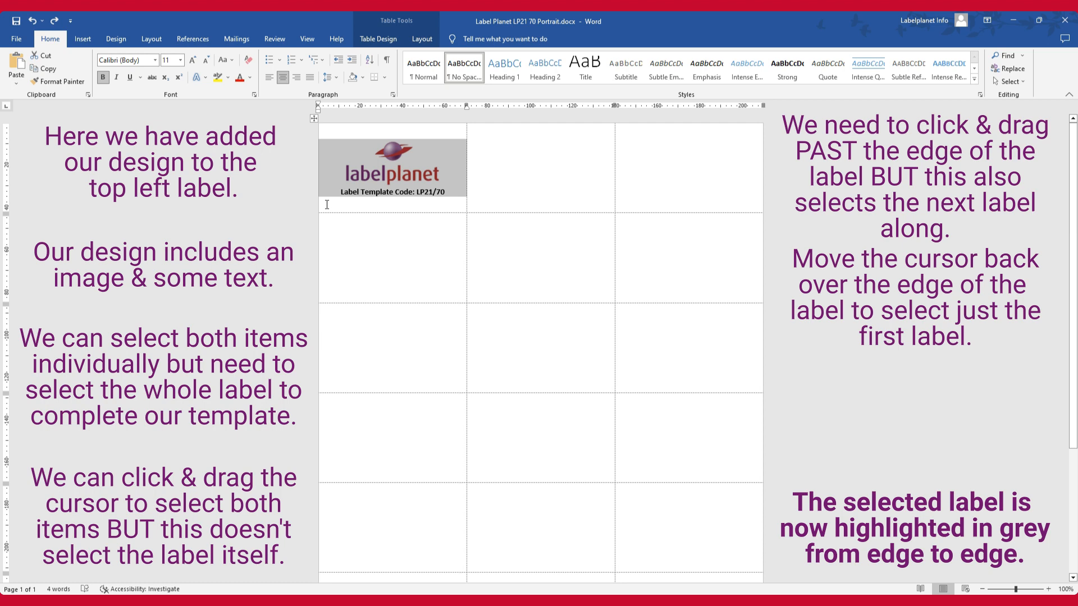
pyautogui.moveTo(459, 207)
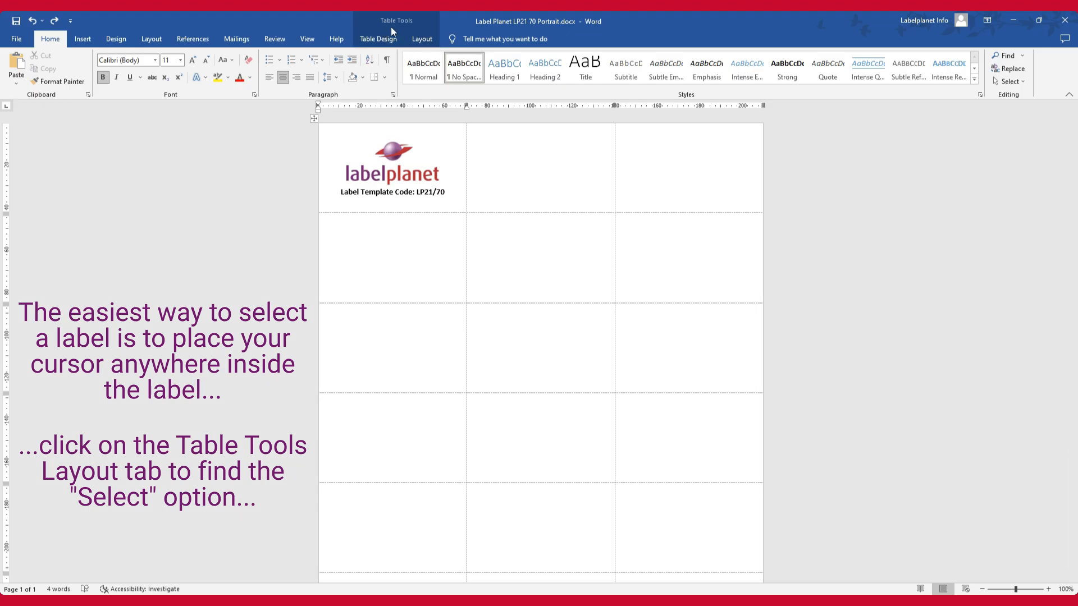
# Select the whole top-left label cell via Table Tools Layout > Select > Select Cell
pyautogui.click(422, 39)
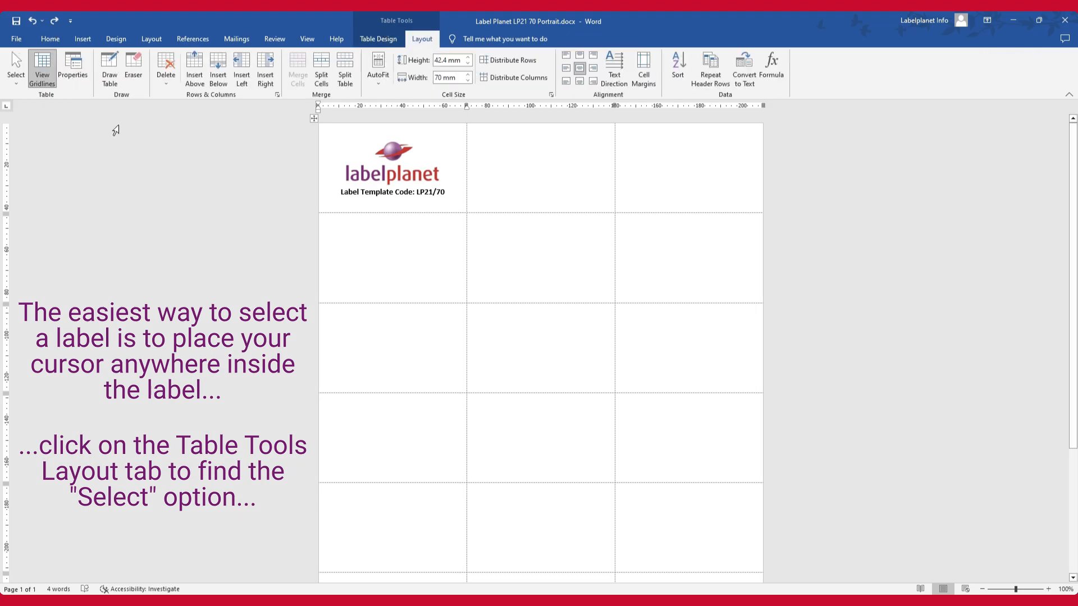
pyautogui.click(16, 60)
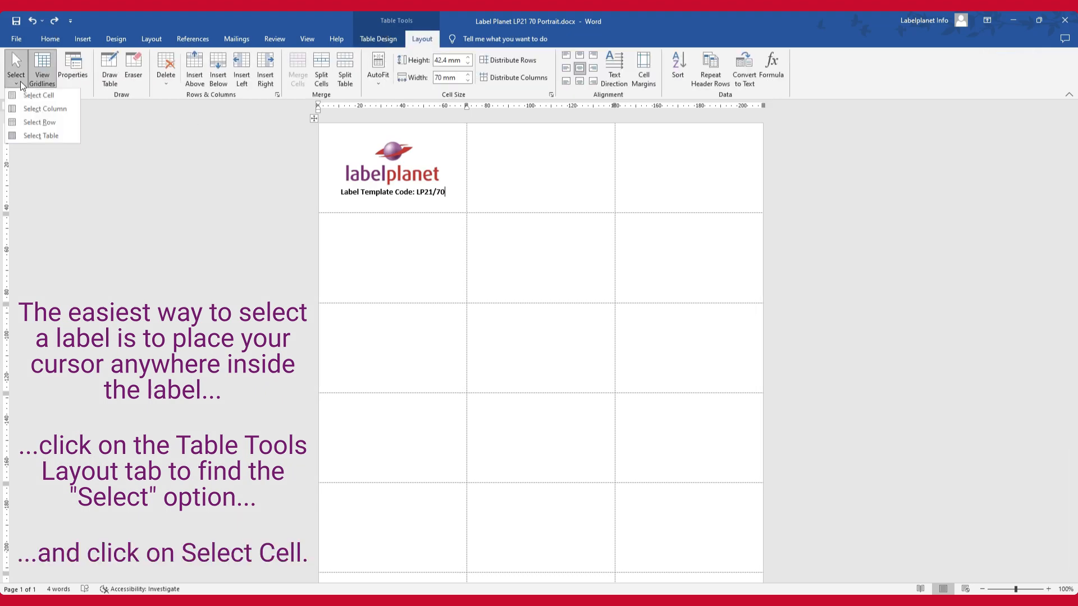
pyautogui.click(37, 95)
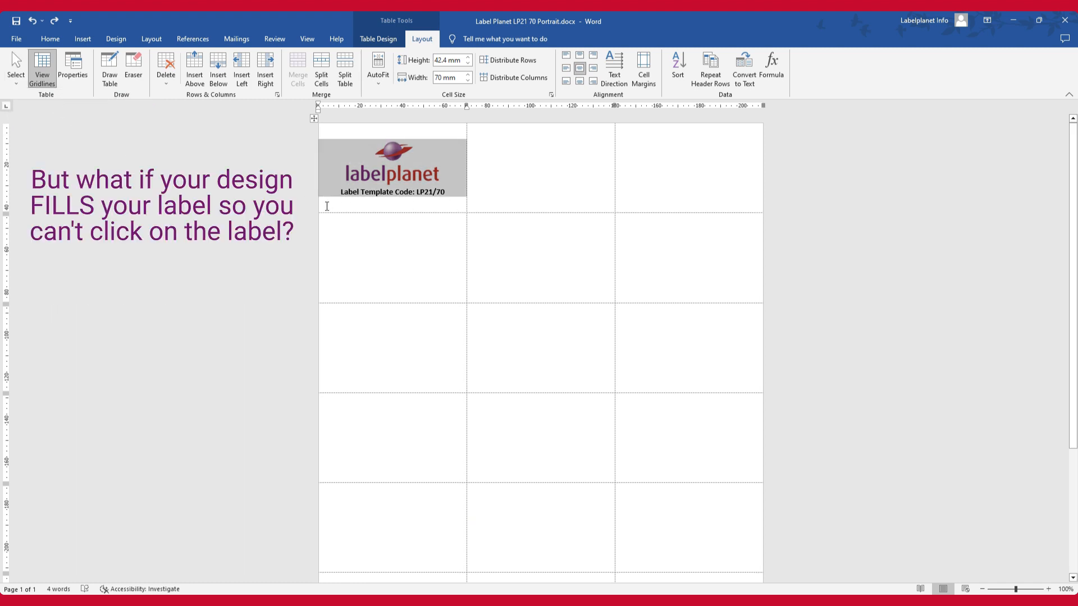
# Move into the logo-filled first label from the cell below and select the whole cell
pyautogui.click(391, 168)
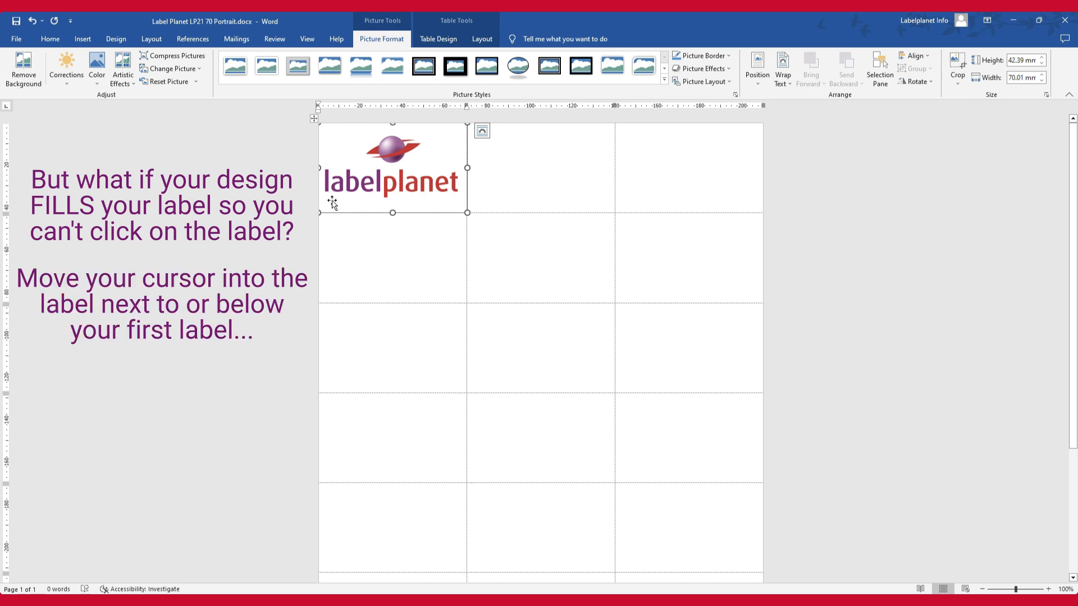
pyautogui.moveTo(393, 247)
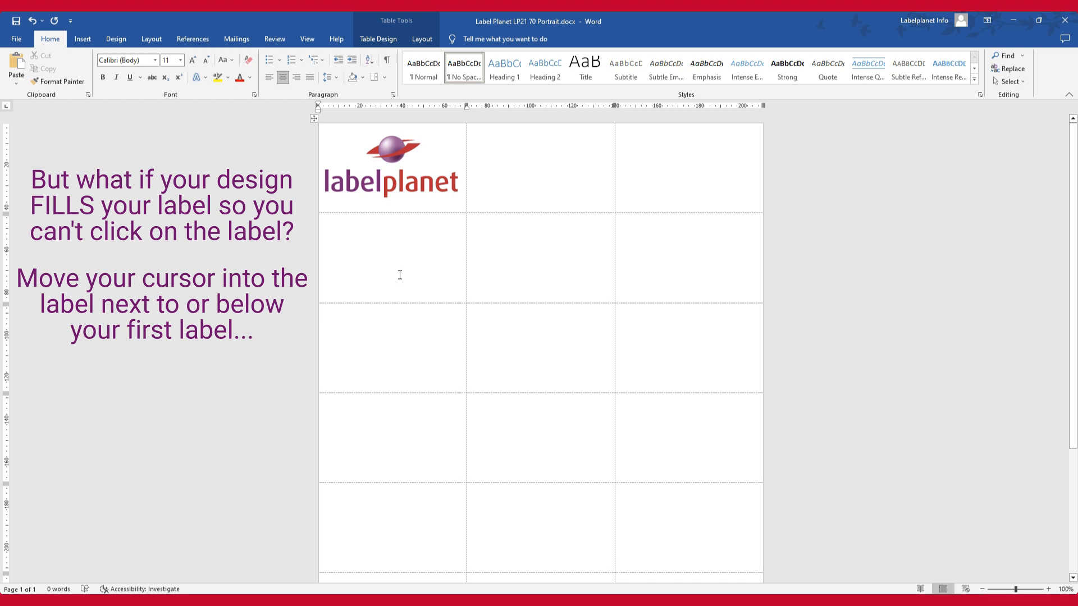
pyautogui.click(393, 168)
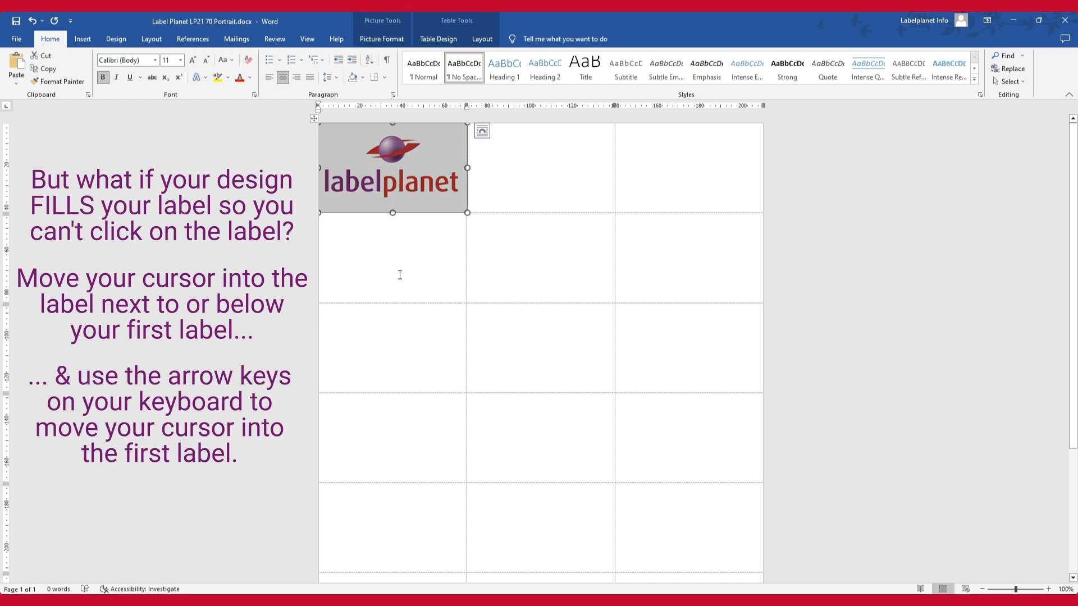
pyautogui.click(482, 38)
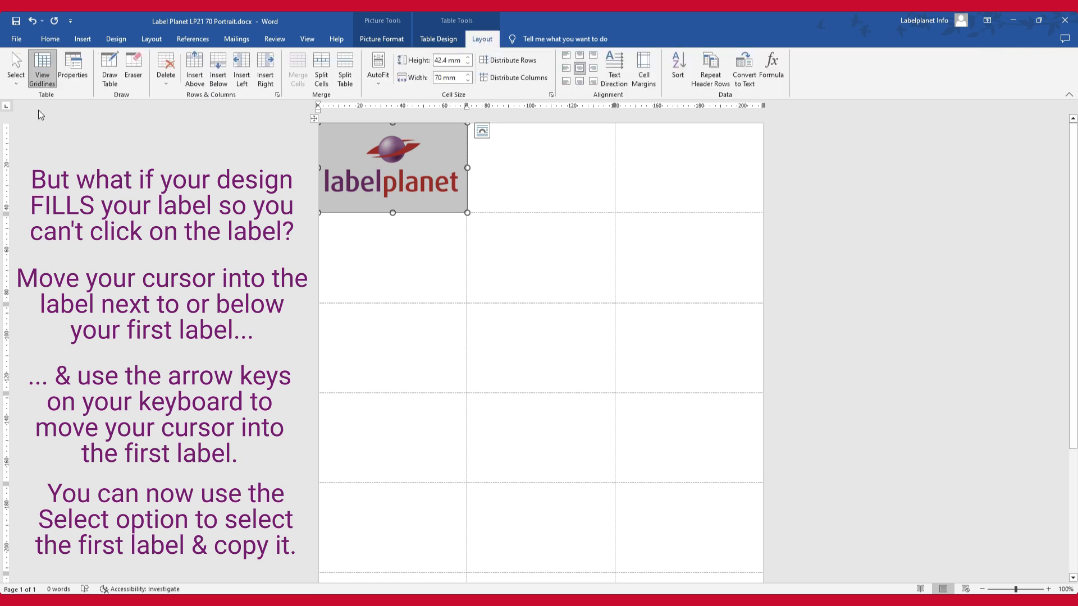
pyautogui.click(342, 203)
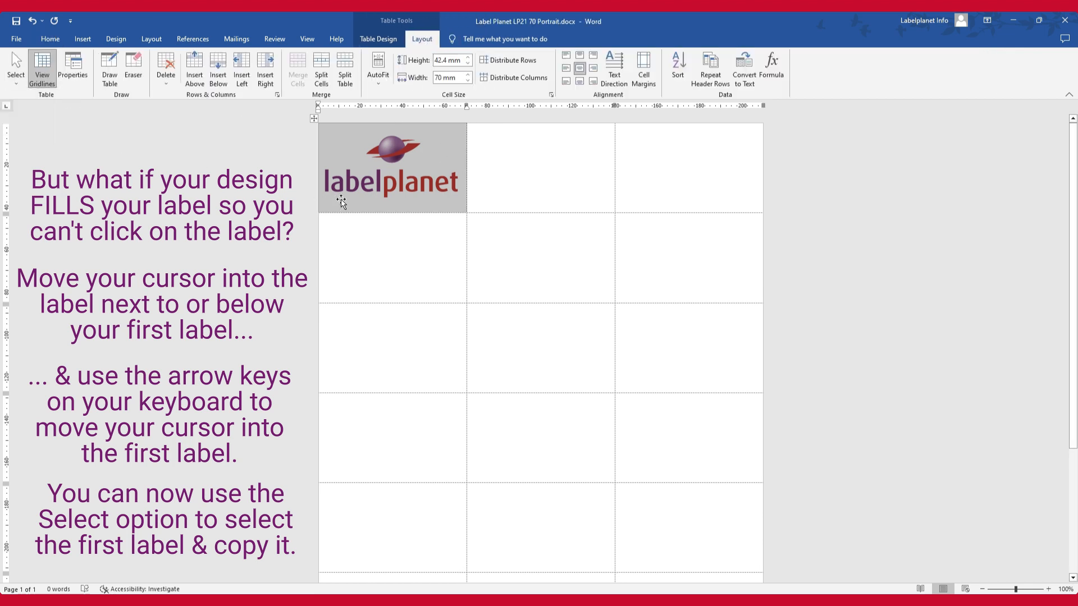
pyautogui.click(53, 51)
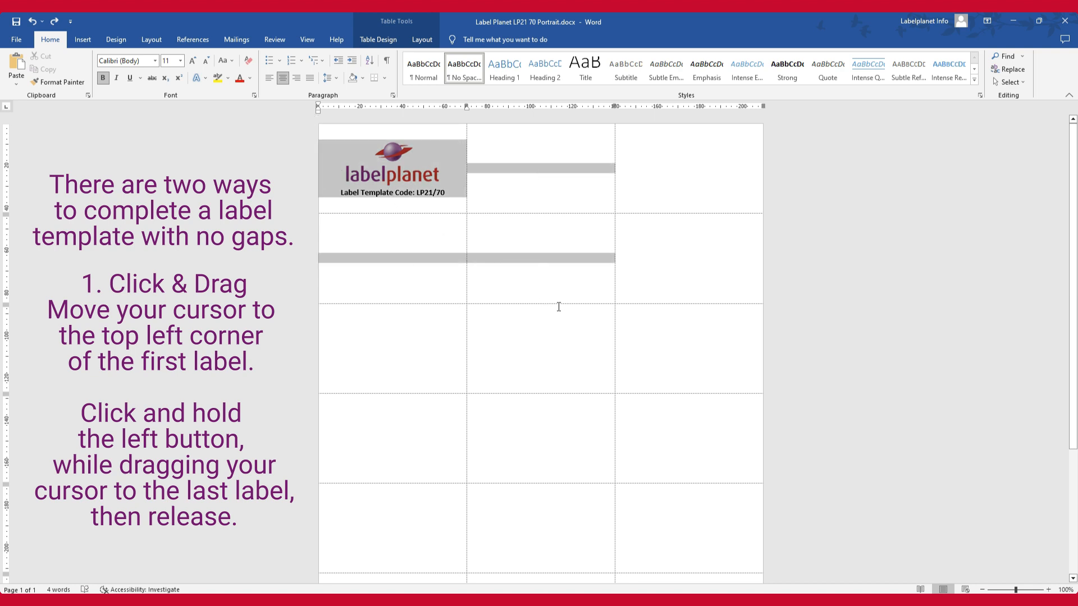
# Scroll down to view the selection spanning the second and third label columns
pyautogui.scroll(-3)
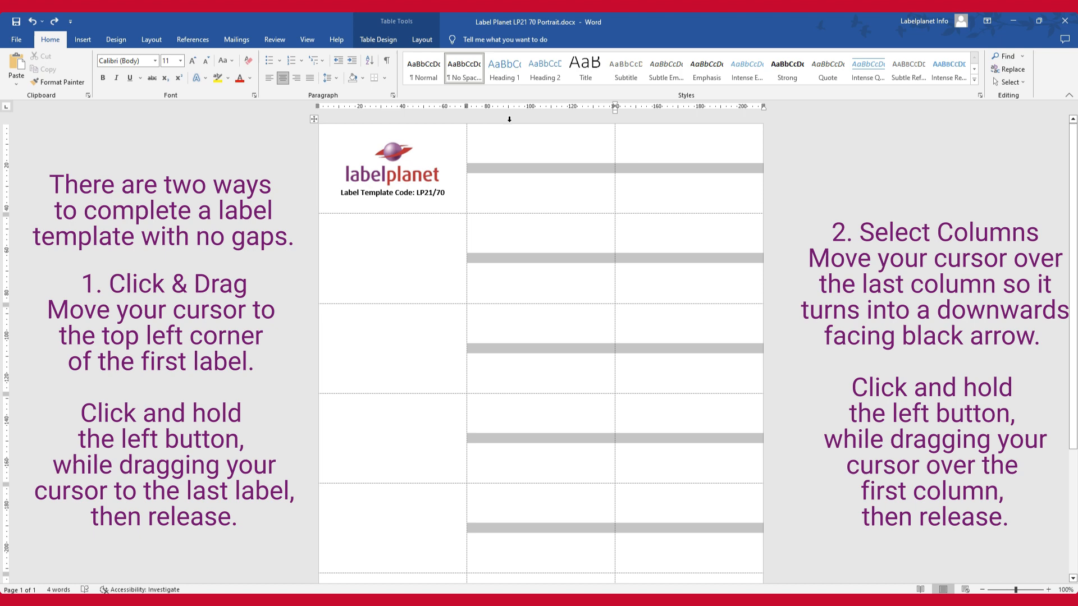
# Extend the selection across every label column, including the designed first label
pyautogui.click(391, 168)
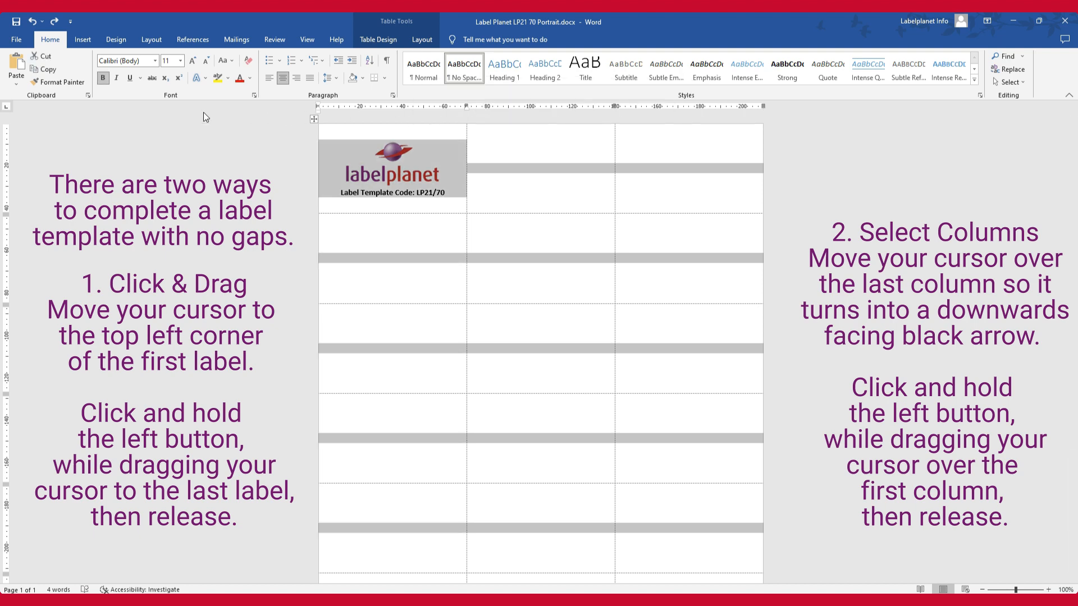
pyautogui.click(15, 65)
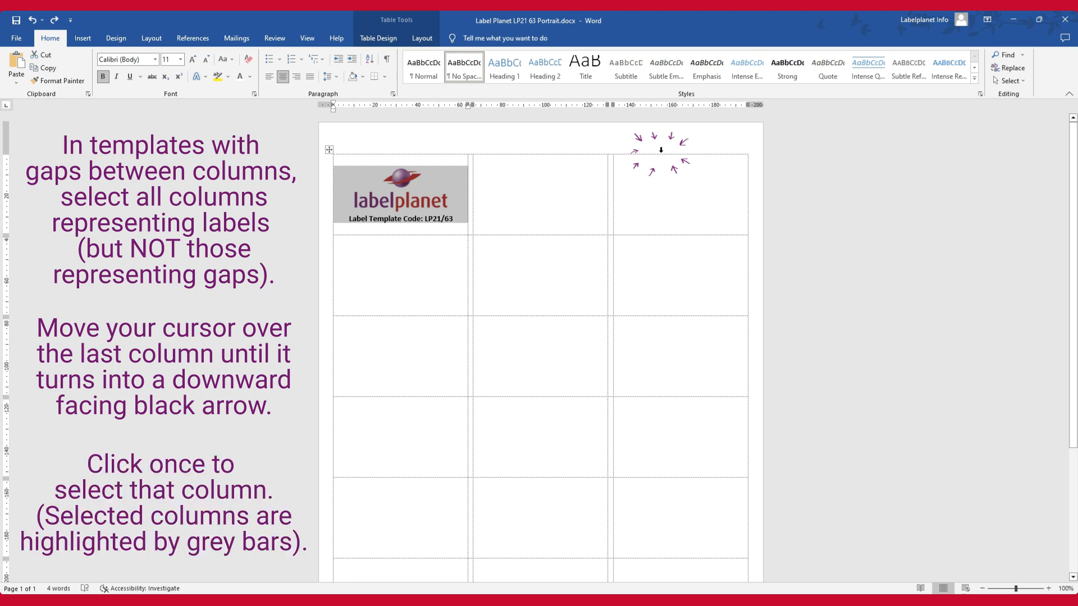
# Select the last label column of the LP21/63 template, leaving out the gap columns
pyautogui.click(663, 151)
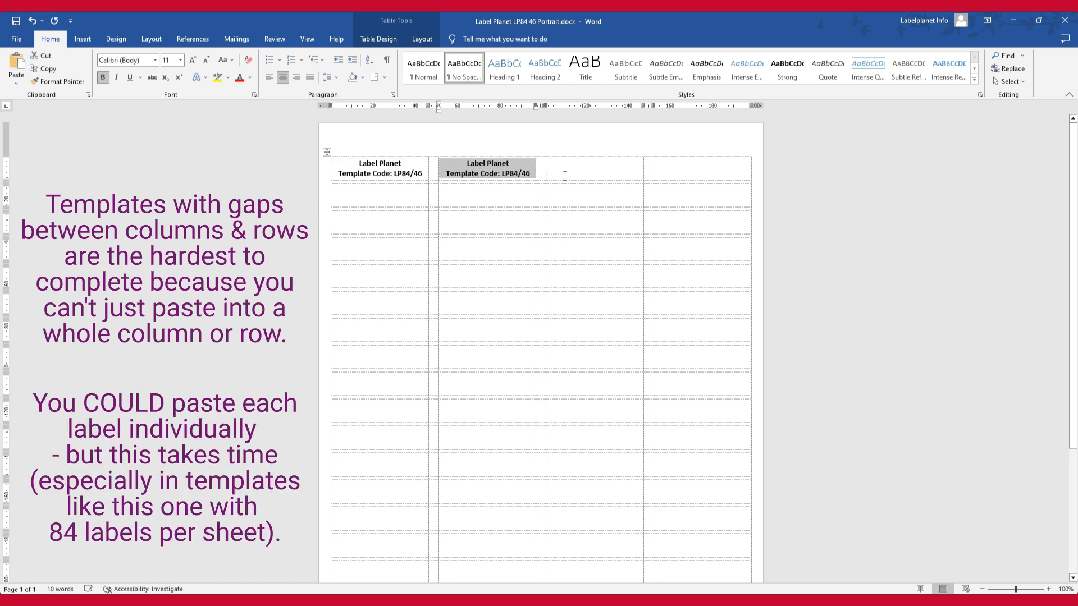
# Fill the top-row labels with the design and copy that row with its gap row
pyautogui.click(566, 174)
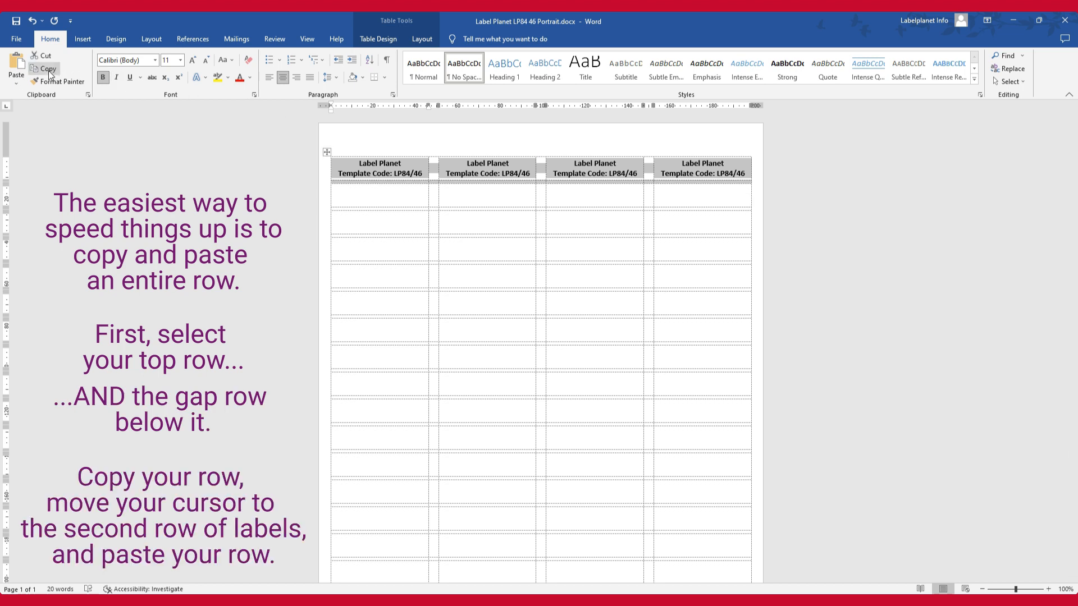
pyautogui.click(392, 200)
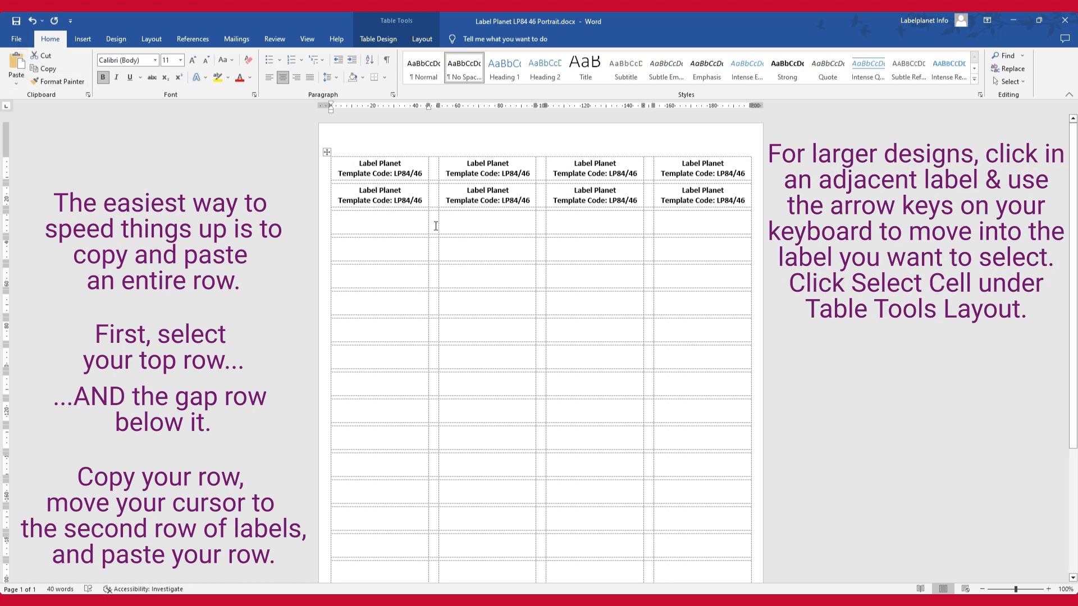
pyautogui.moveTo(432, 197)
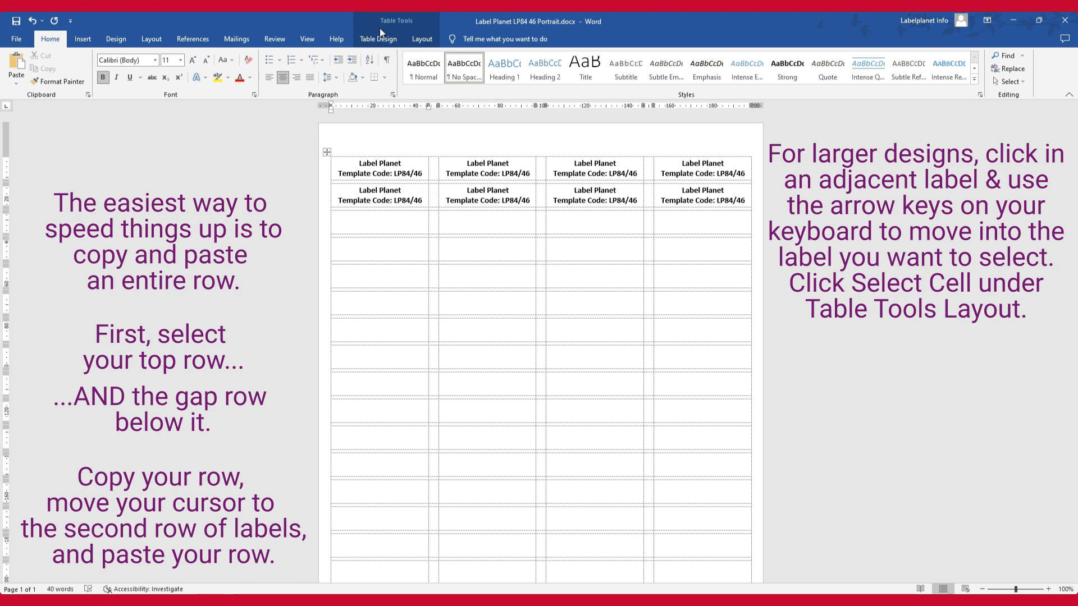
# Paste the copied design into the second label row and return to the Home commands
pyautogui.click(422, 38)
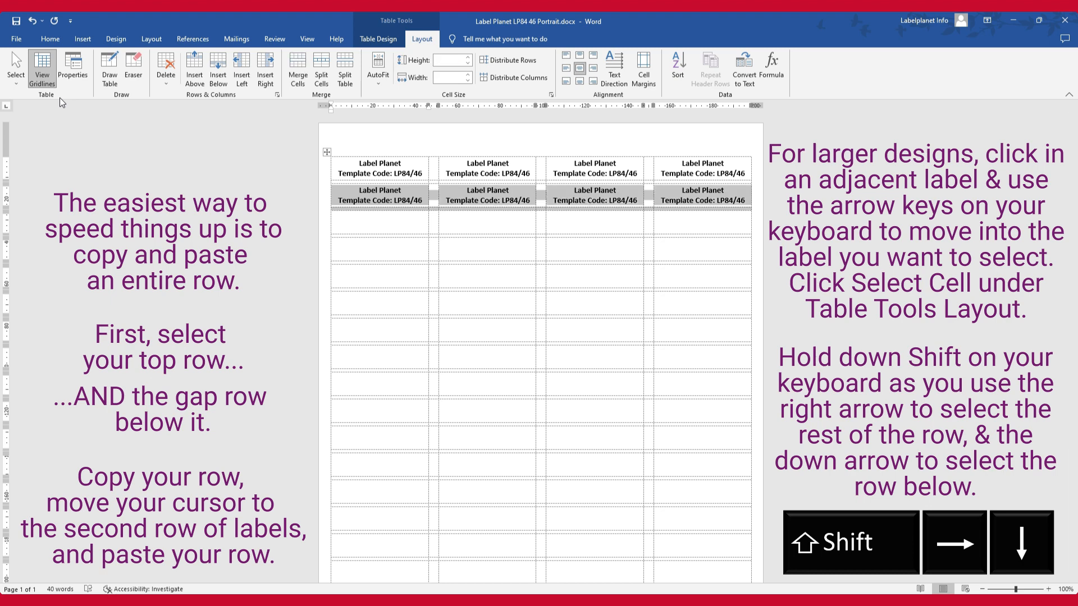
pyautogui.click(57, 26)
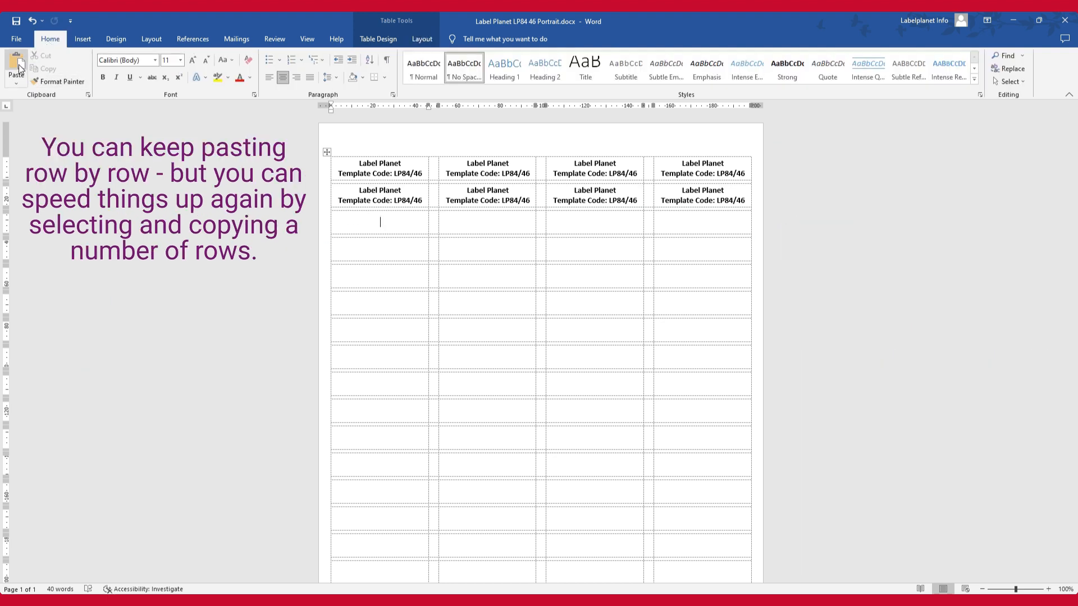
# Paste the copied rows repeatedly until only the last label row is empty
pyautogui.click(13, 62)
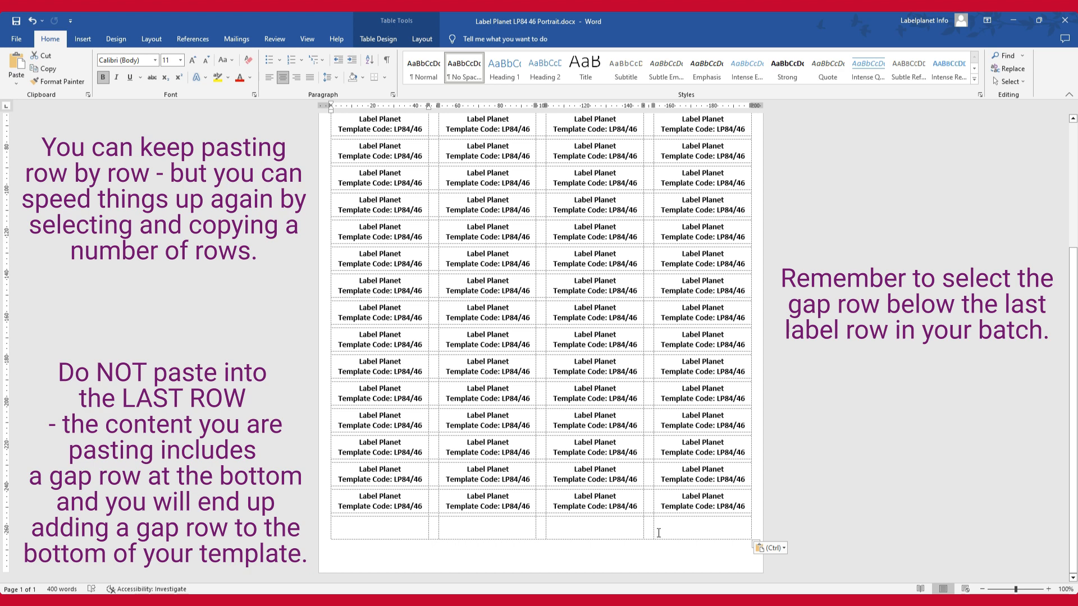
pyautogui.moveTo(639, 546)
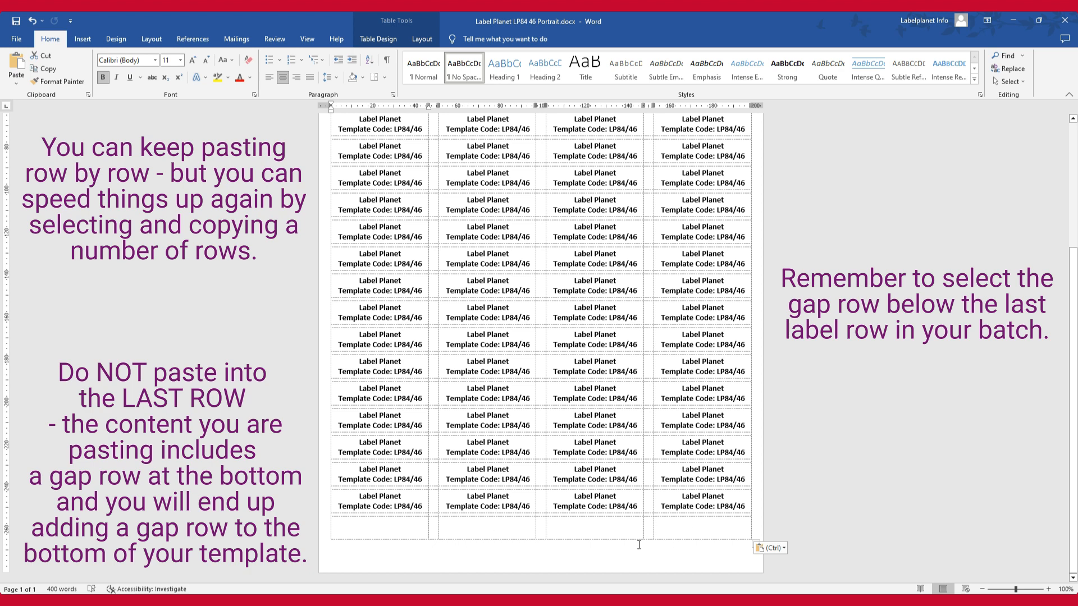
pyautogui.moveTo(422, 555)
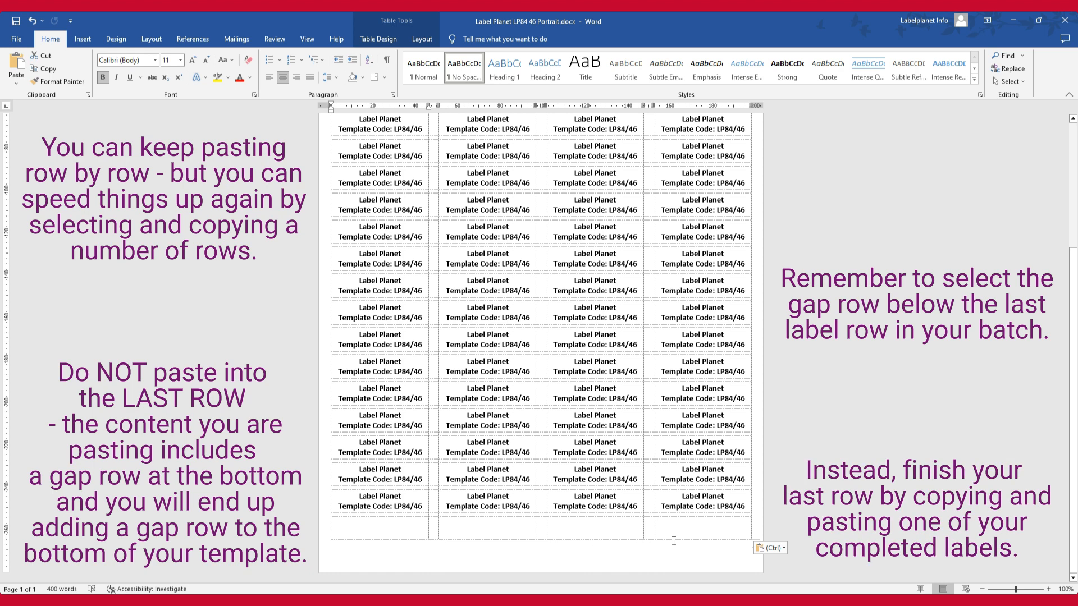
# Select the whole bottom-left completed label cell for reuse in the last row
pyautogui.click(423, 38)
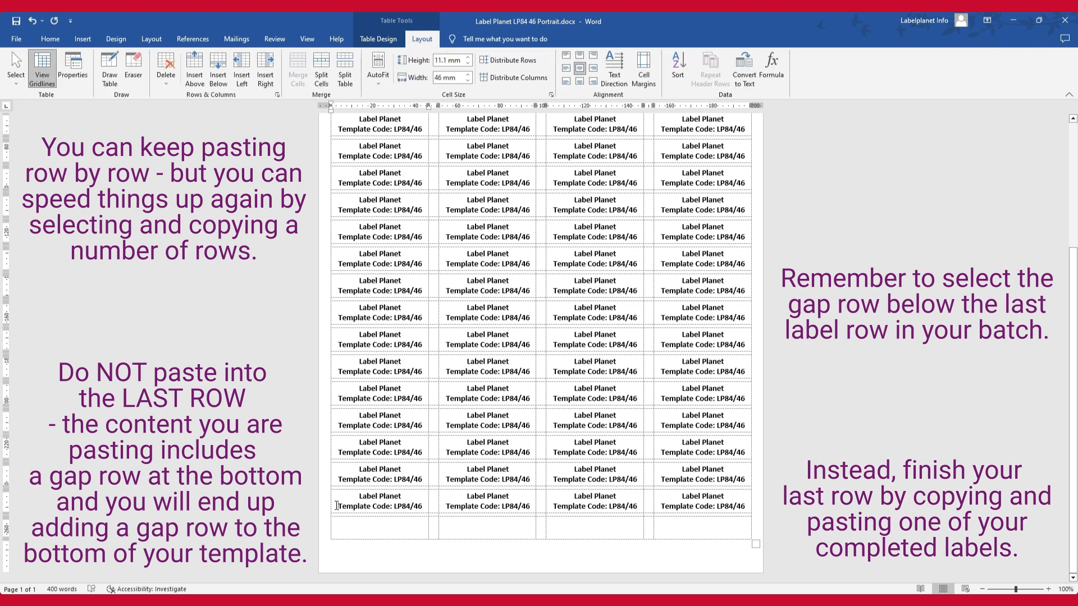
pyautogui.click(378, 506)
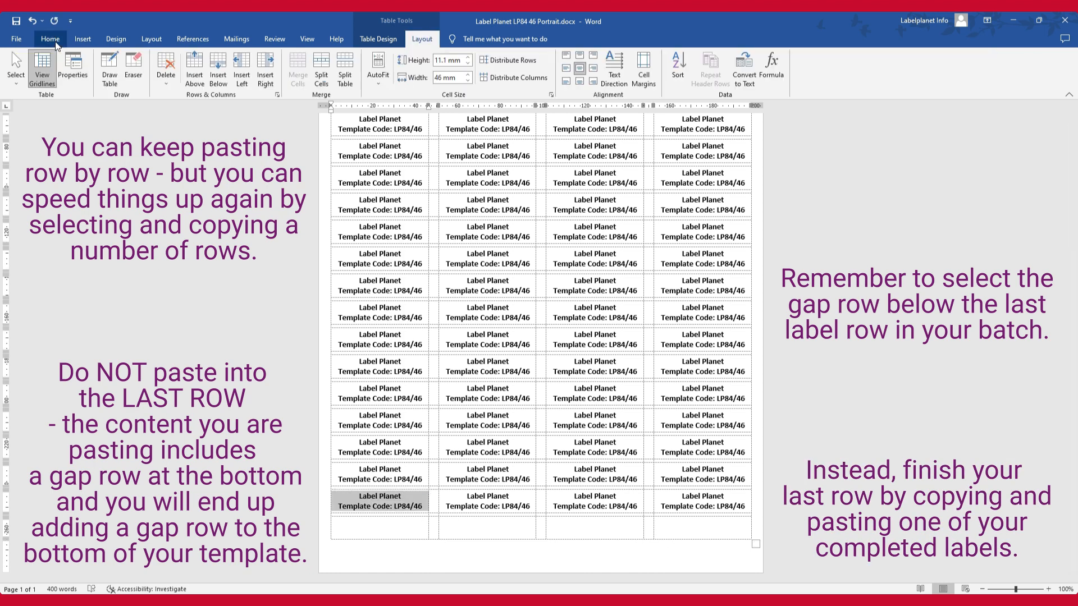